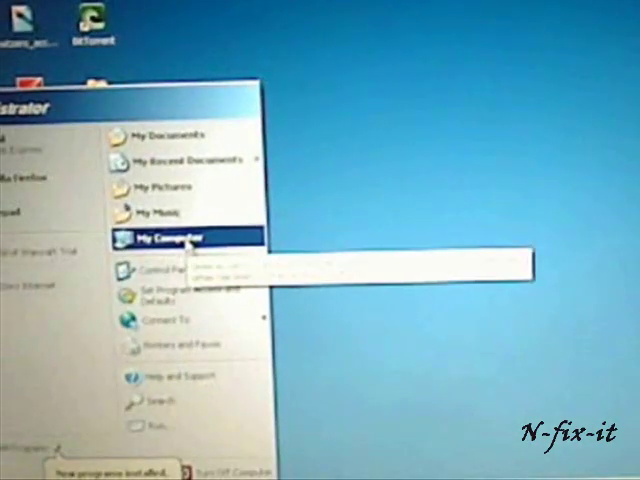
- Open My Computer's properties and view the system details confirming Windows XP Professional SP2
{"action": "right_click", "coordinate": [175, 238]}
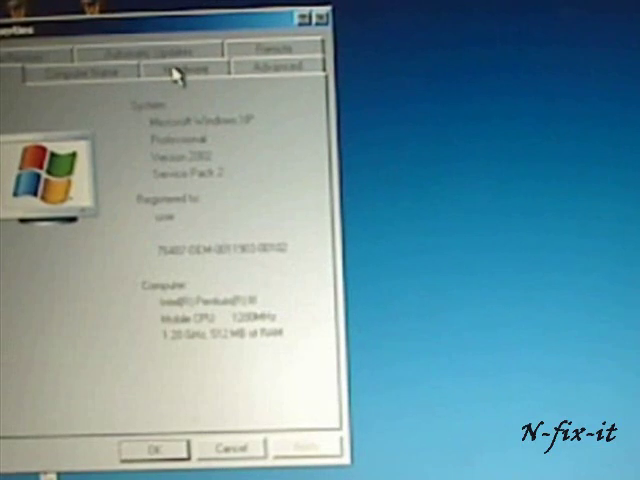
{"action": "left_click", "coordinate": [185, 66]}
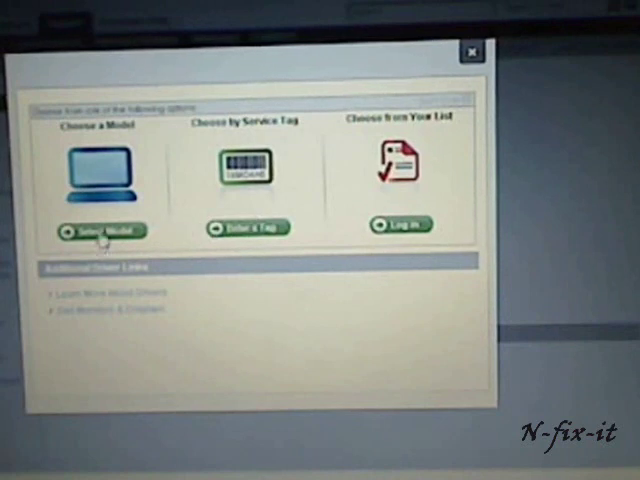
- Select the product by model and confirm Latitude C400
{"action": "left_click", "coordinate": [102, 229]}
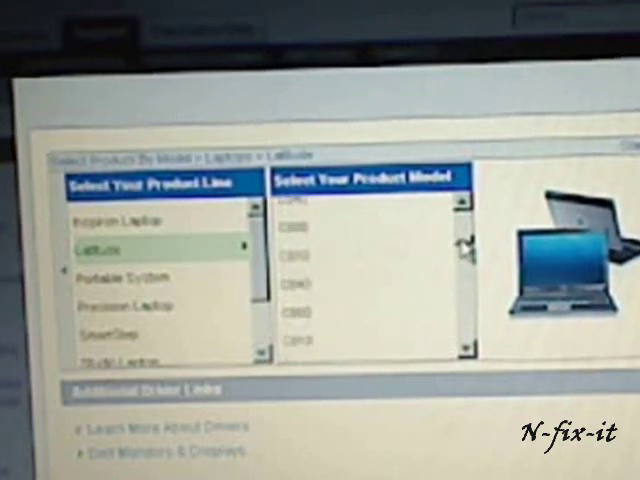
{"action": "scroll", "scroll_direction": "up", "scroll_amount": 3}
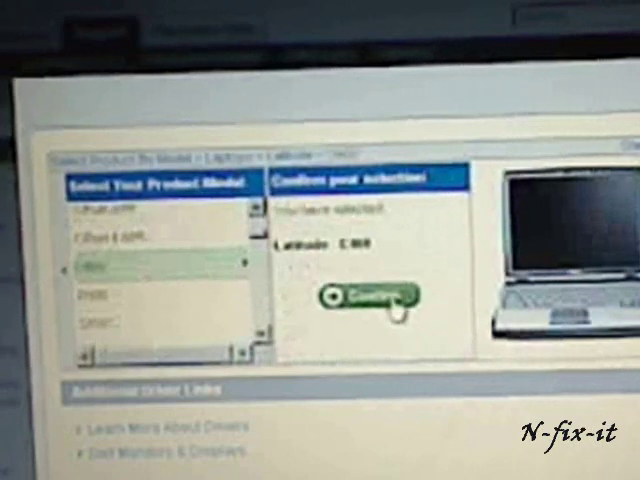
{"action": "left_click", "coordinate": [367, 297]}
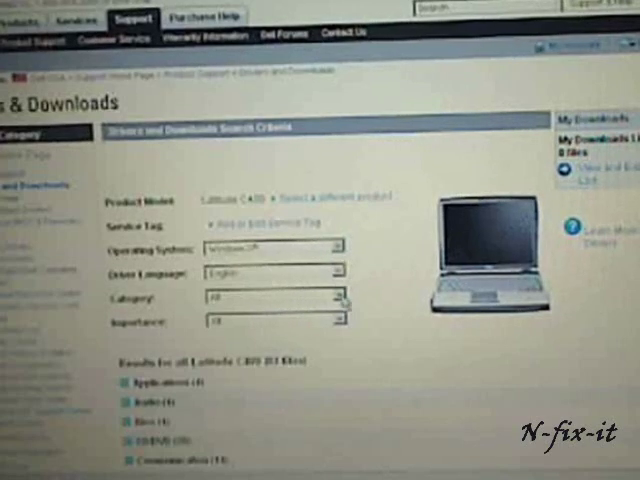
- Check the category filter and expand the Communication drivers for Windows XP
{"action": "left_click", "coordinate": [338, 299]}
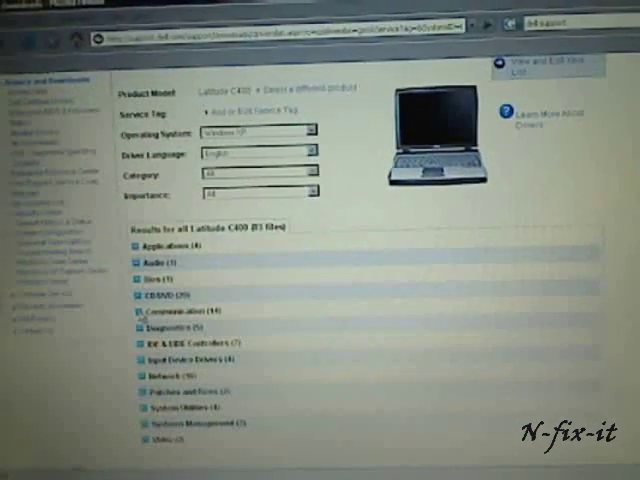
{"action": "left_click", "coordinate": [180, 311]}
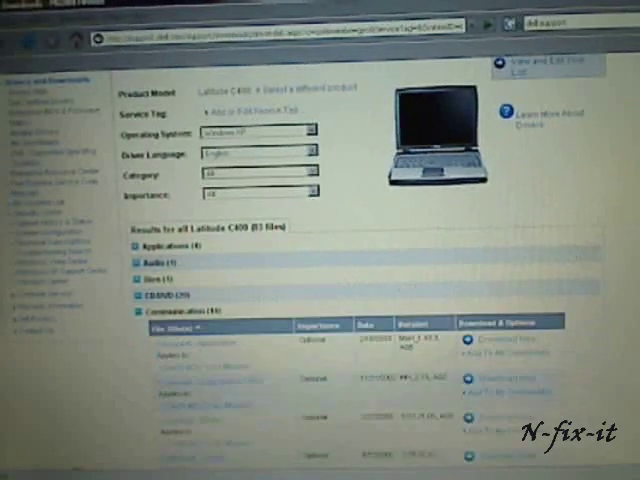
- Scroll the Communication list to the PCTel modem driver's Download Now link
{"action": "scroll", "scroll_direction": "down", "scroll_amount": 3}
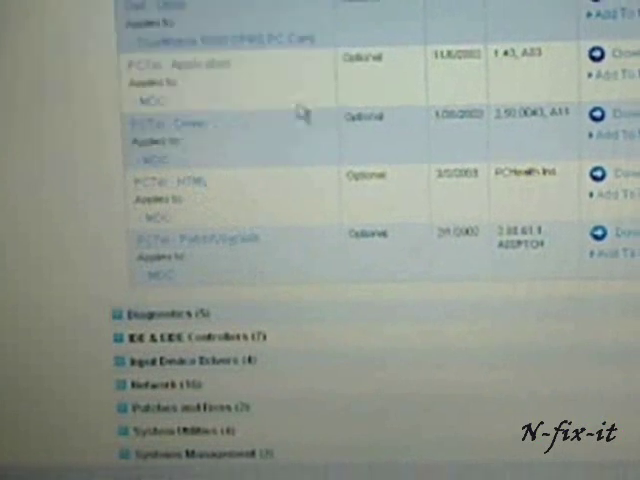
{"action": "scroll", "scroll_direction": "up", "scroll_amount": 3}
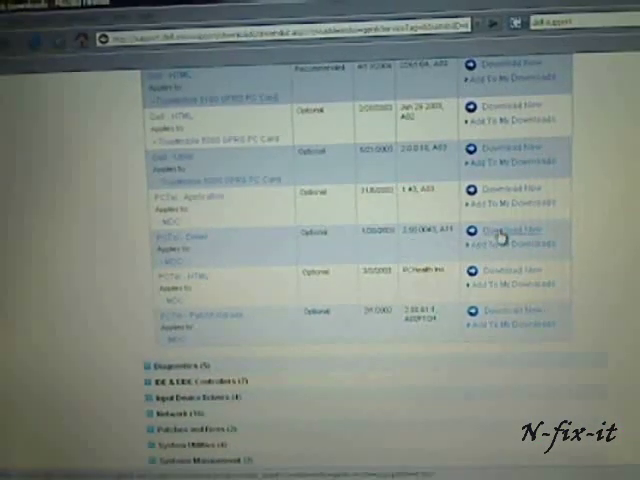